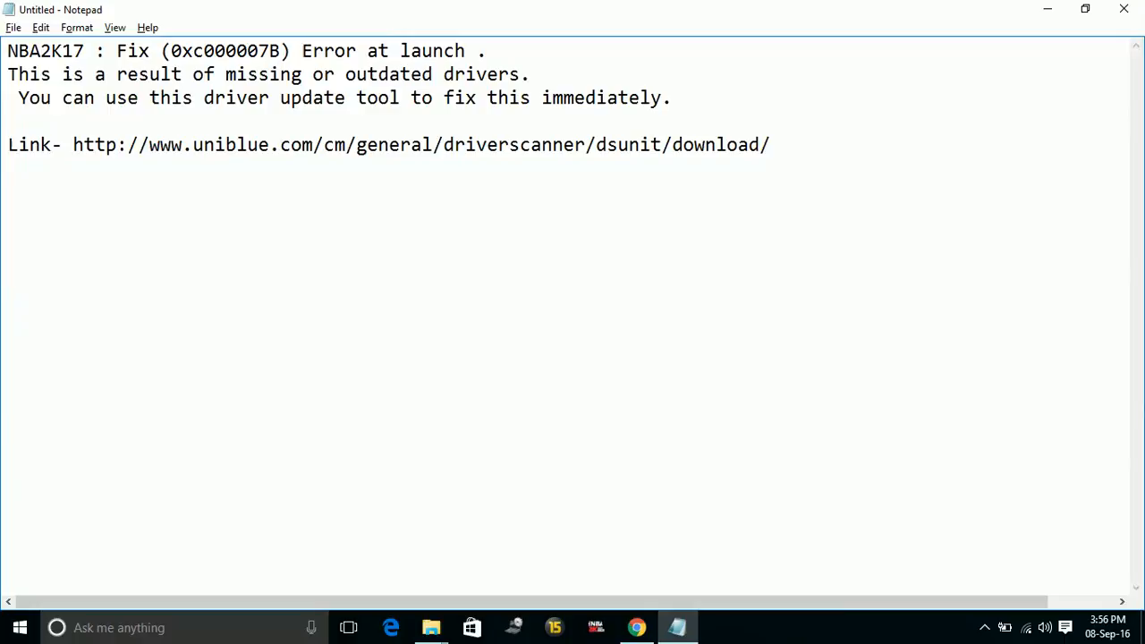
{"action": "left_click", "coordinate": [520, 143]}
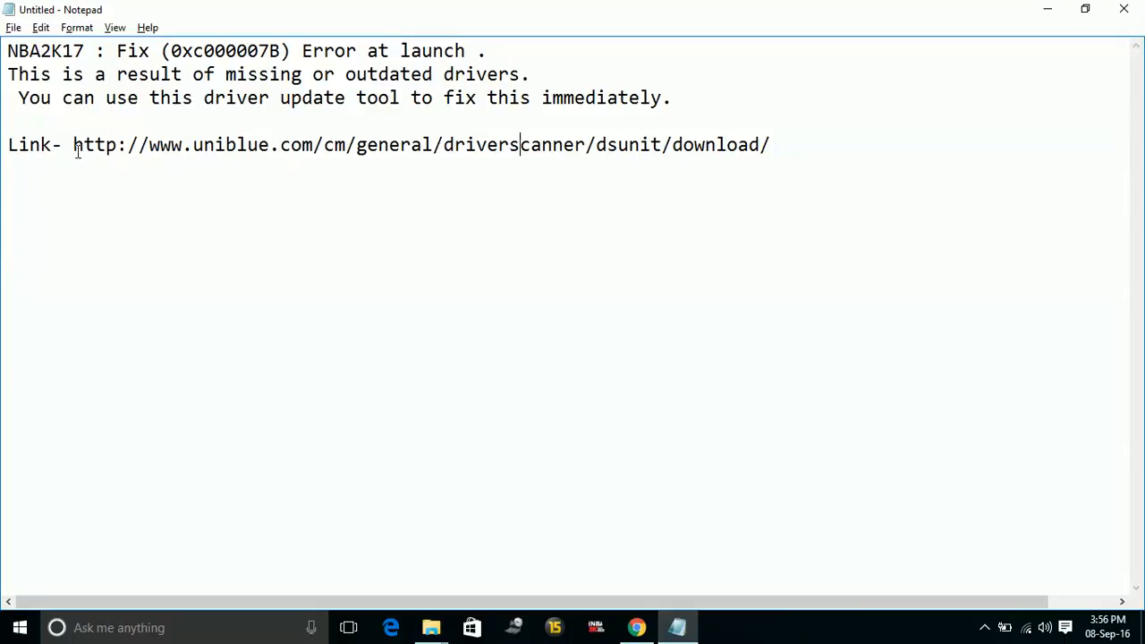
{"action": "left_click_drag", "start_coordinate": [75, 143], "coordinate": [715, 143]}
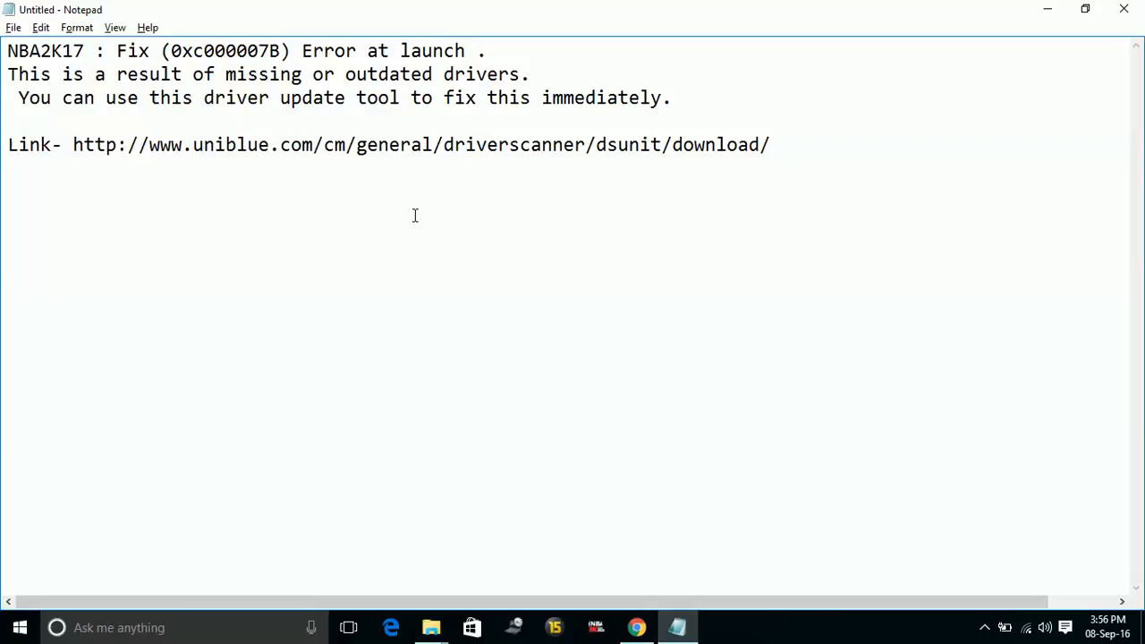
{"action": "left_click", "coordinate": [411, 143]}
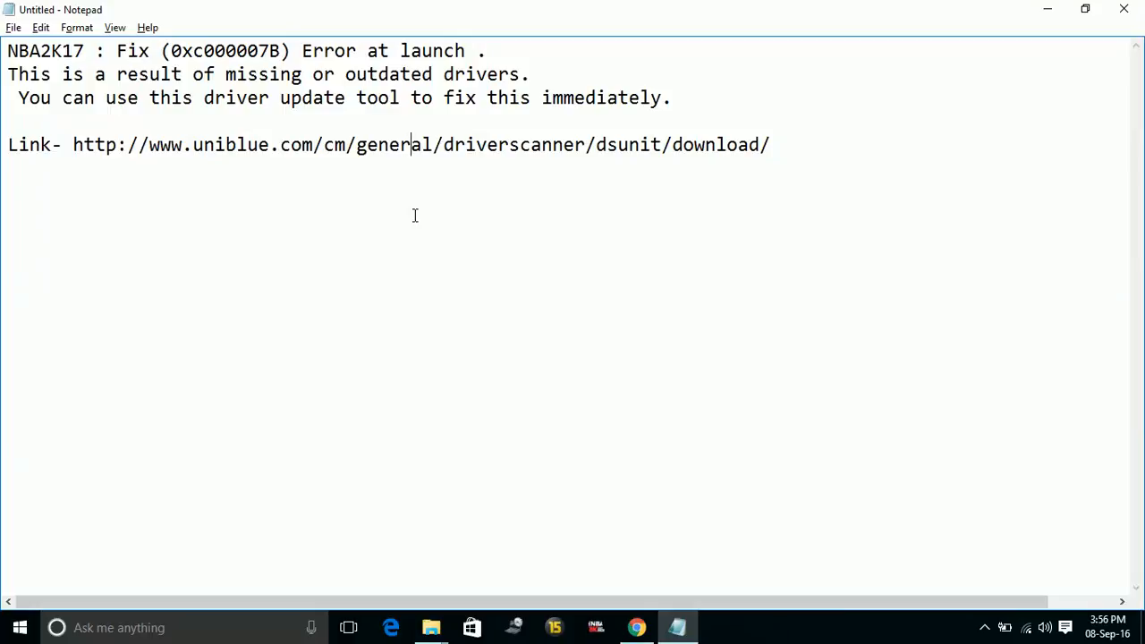